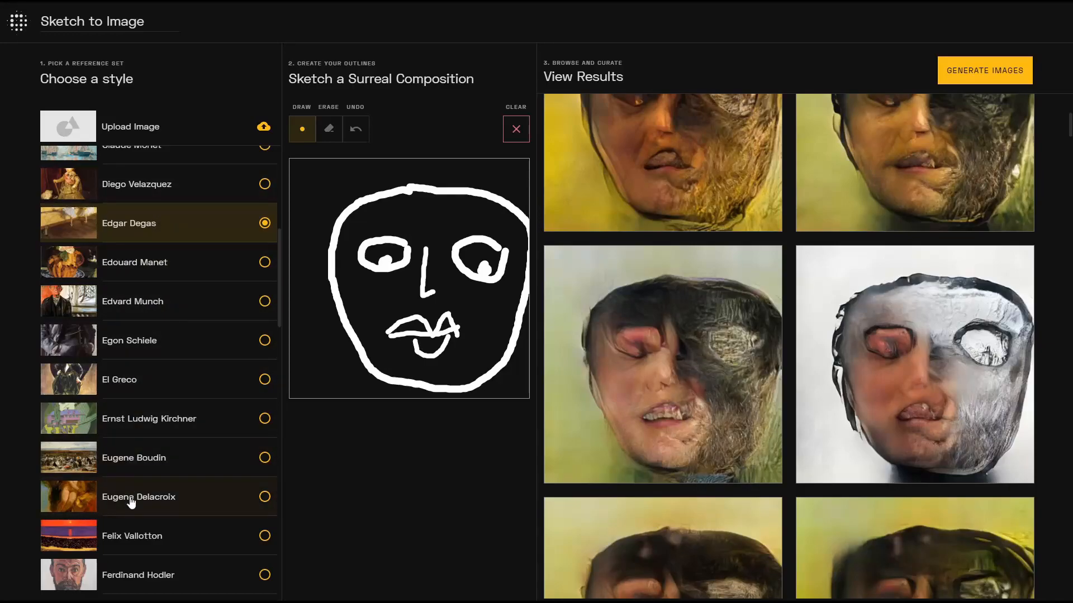
# Step: Choose the uploaded mix-image photo as the style and generate new portraits of the sketched face
pyautogui.click(408, 296)
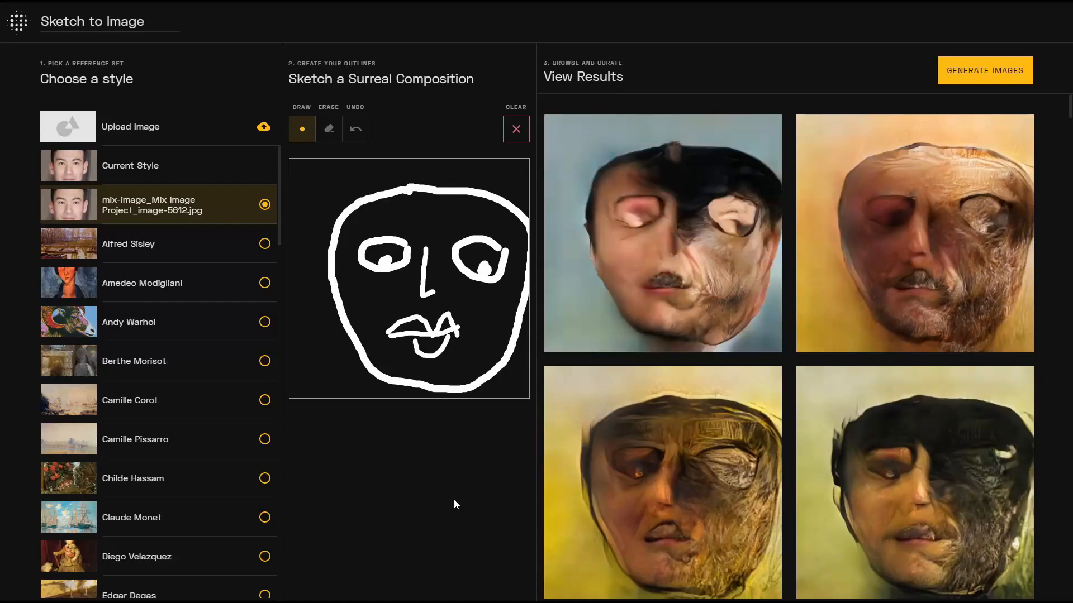
pyautogui.moveTo(619, 293)
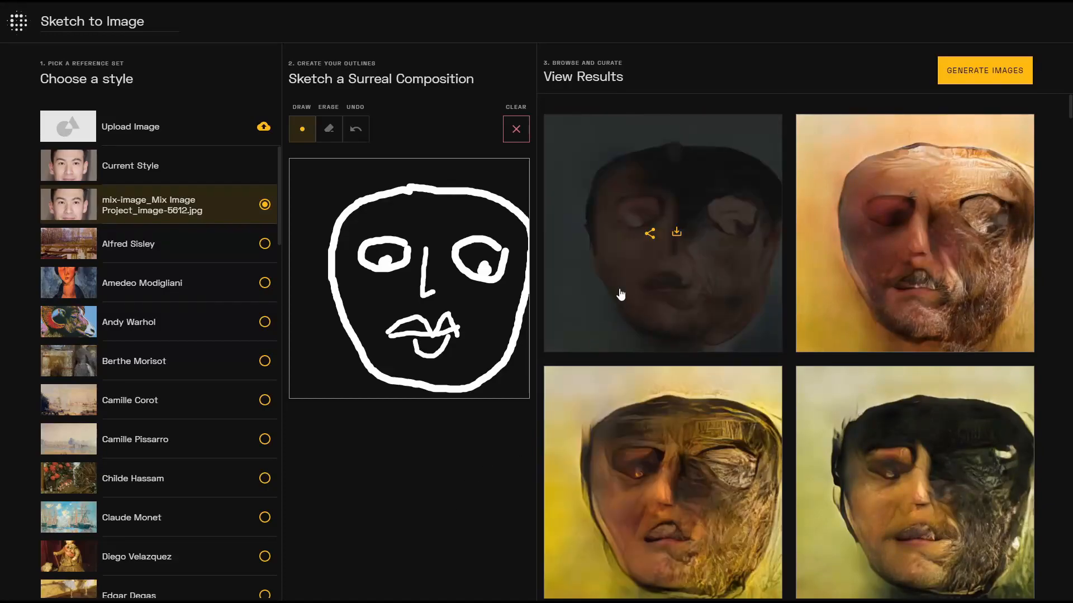